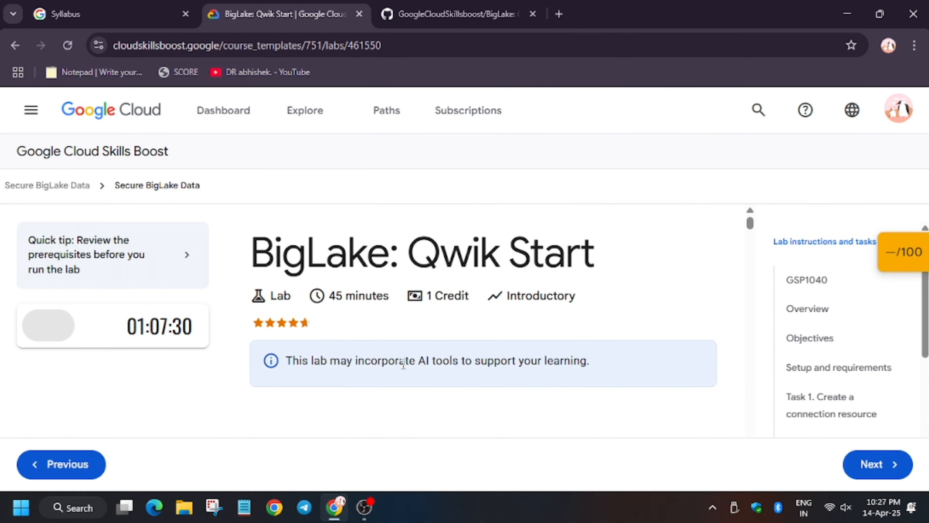
Step: Start the BigLake lab, enter its Cloud Console and copy the Cloud Shell commands from GitHub
click(48, 325)
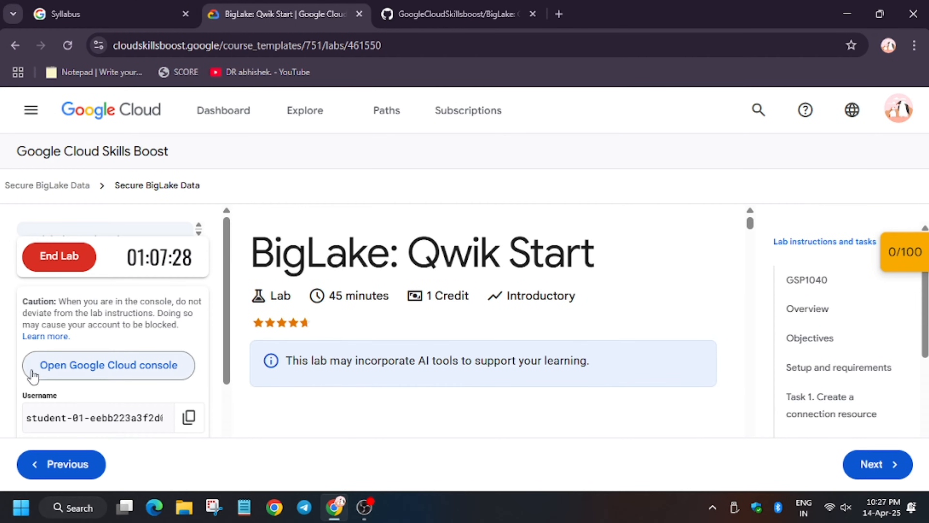
click(109, 365)
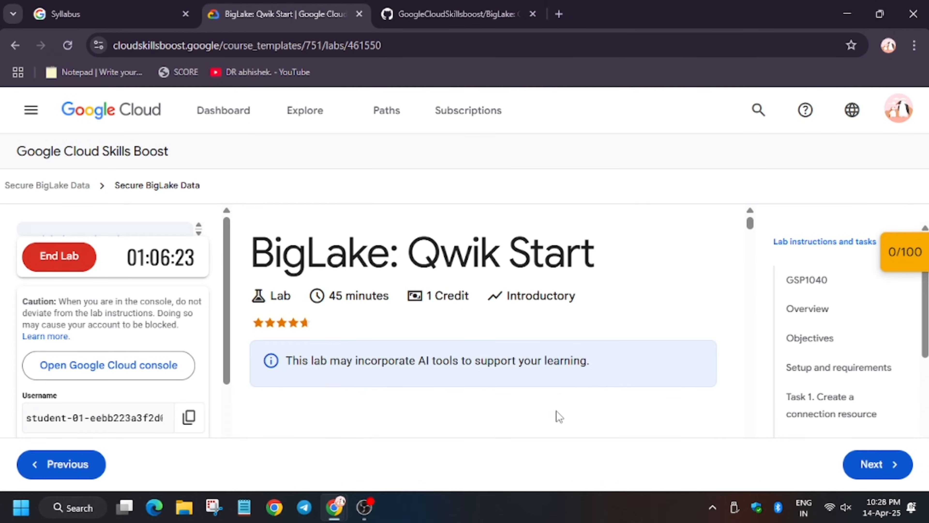
click(456, 14)
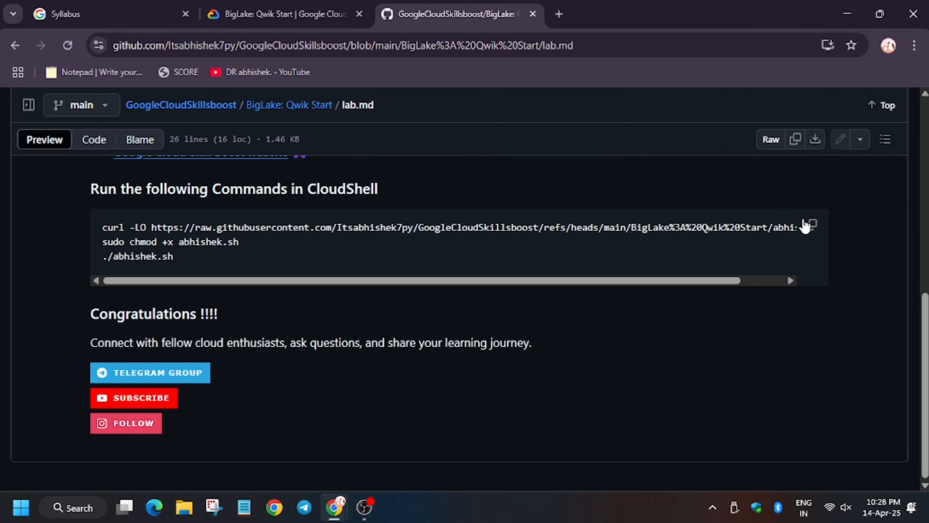
click(279, 14)
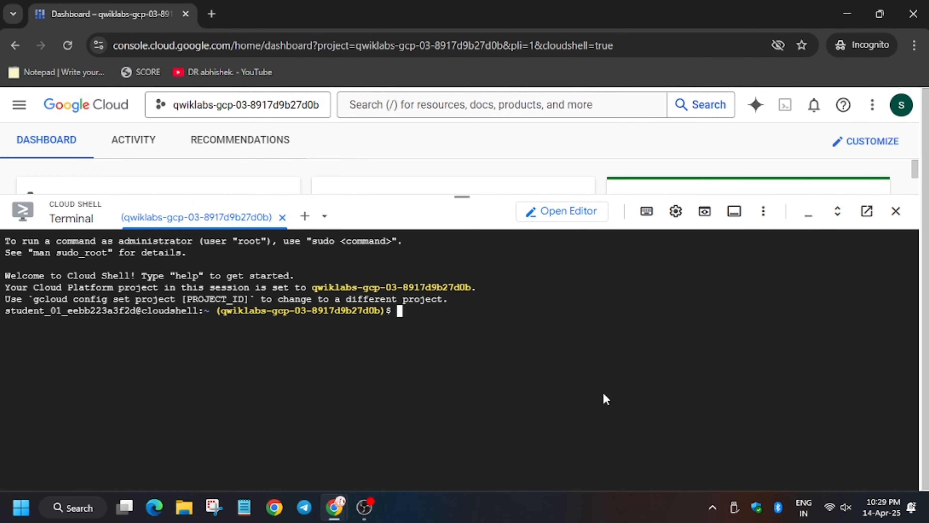
Step: Run the curl, chmod and ./abhishek.sh setup commands in Cloud Shell
key(Return)
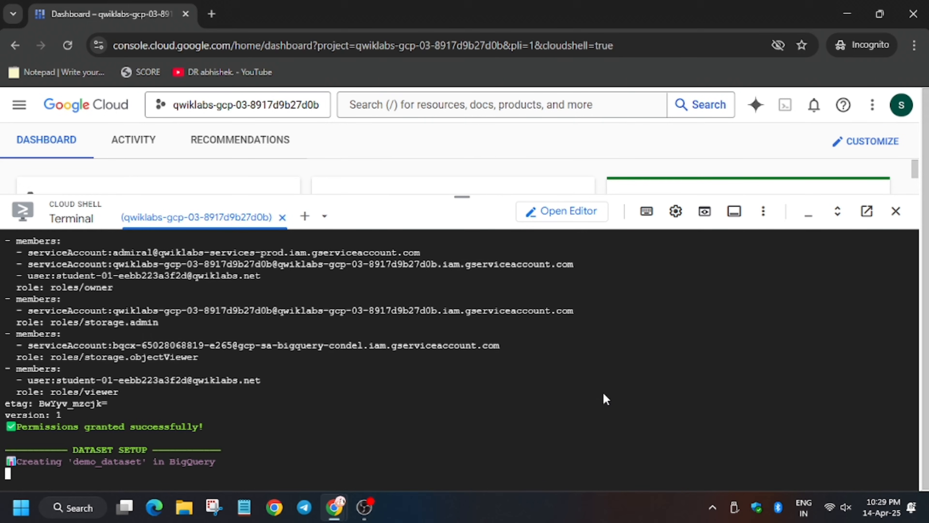
Step: Follow the script creating demo_dataset, biglake_table and external_table, then return to the lab page
scroll(down, 3)
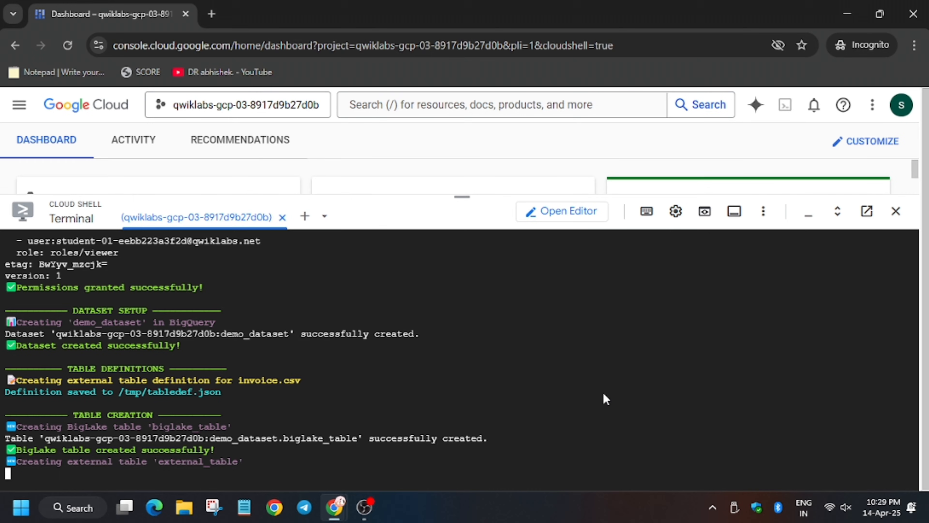
scroll(down, 3)
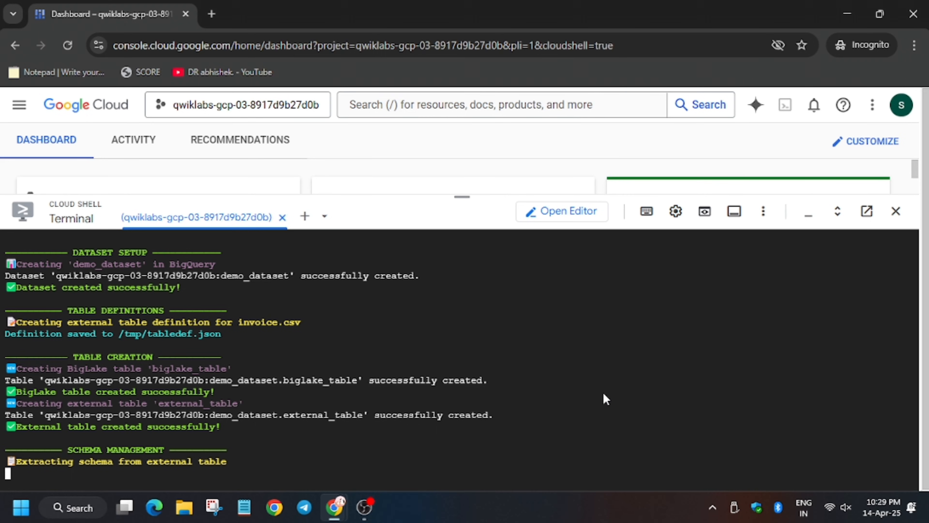
scroll(down, 3)
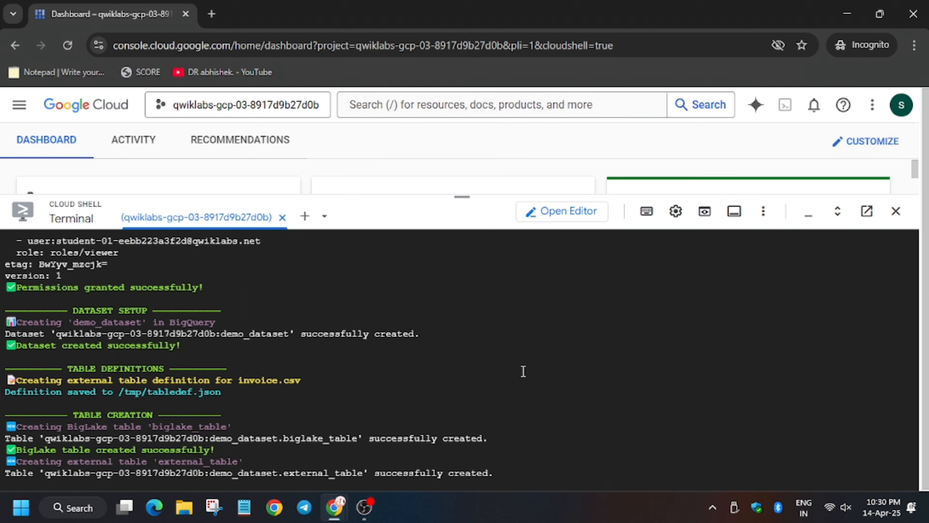
scroll(down, 3)
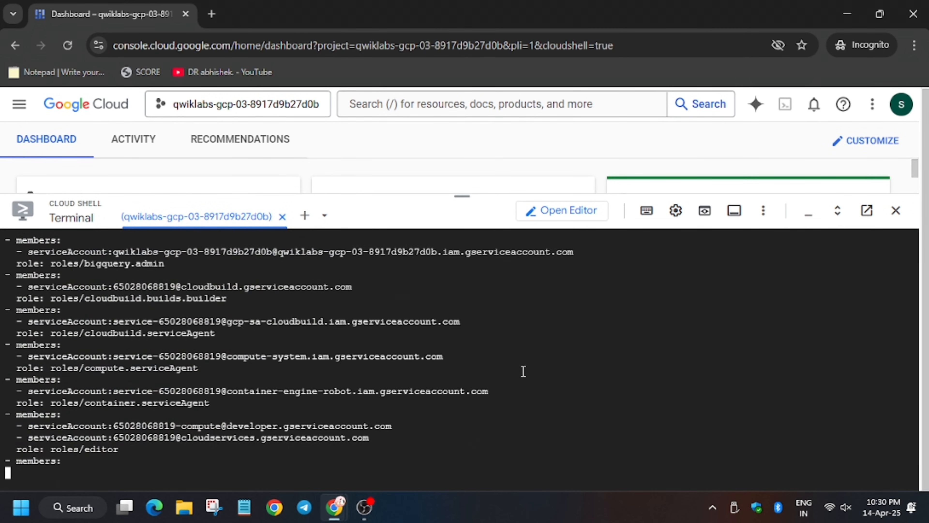
click(285, 14)
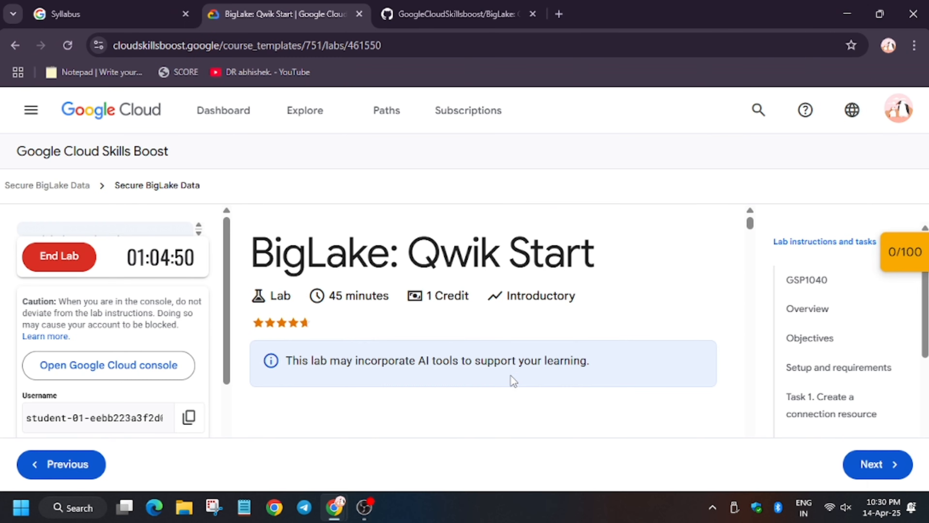
Step: Verify the connection resource checkpoint in the score panel, earning 20 points
click(905, 251)
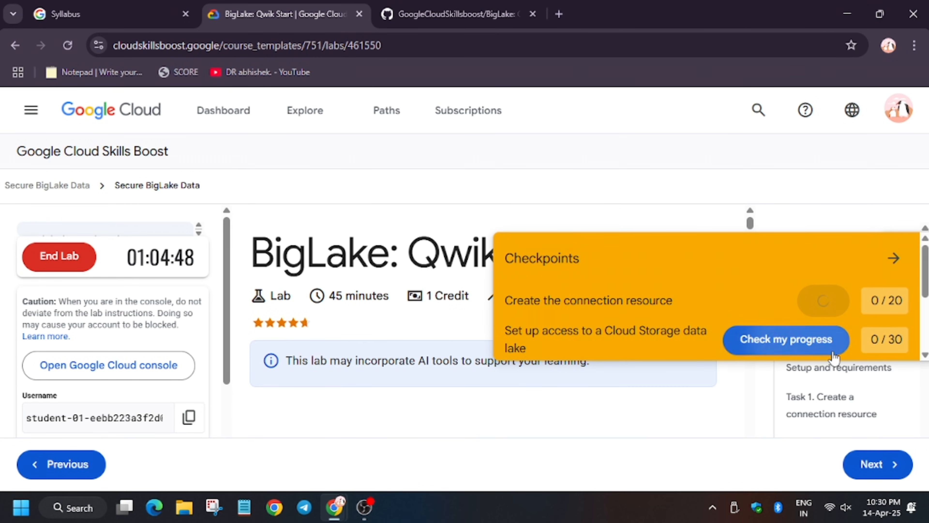
click(785, 338)
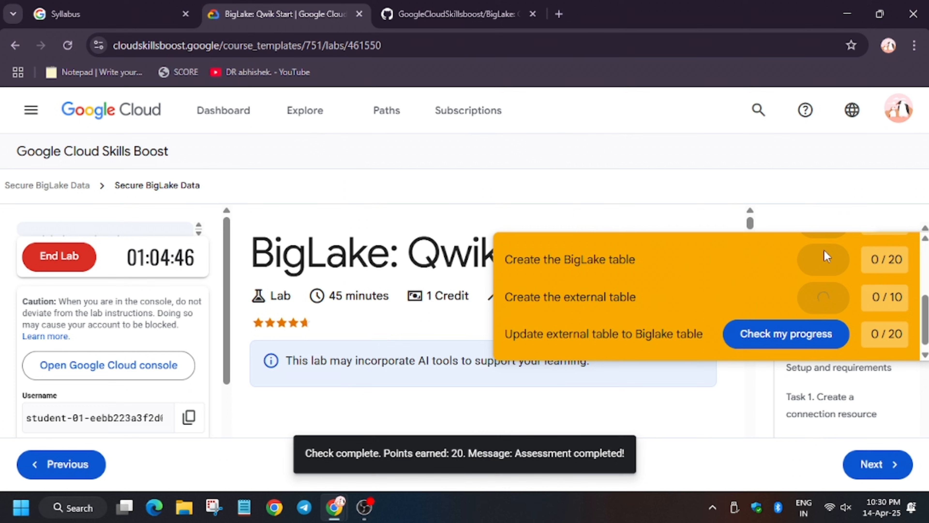